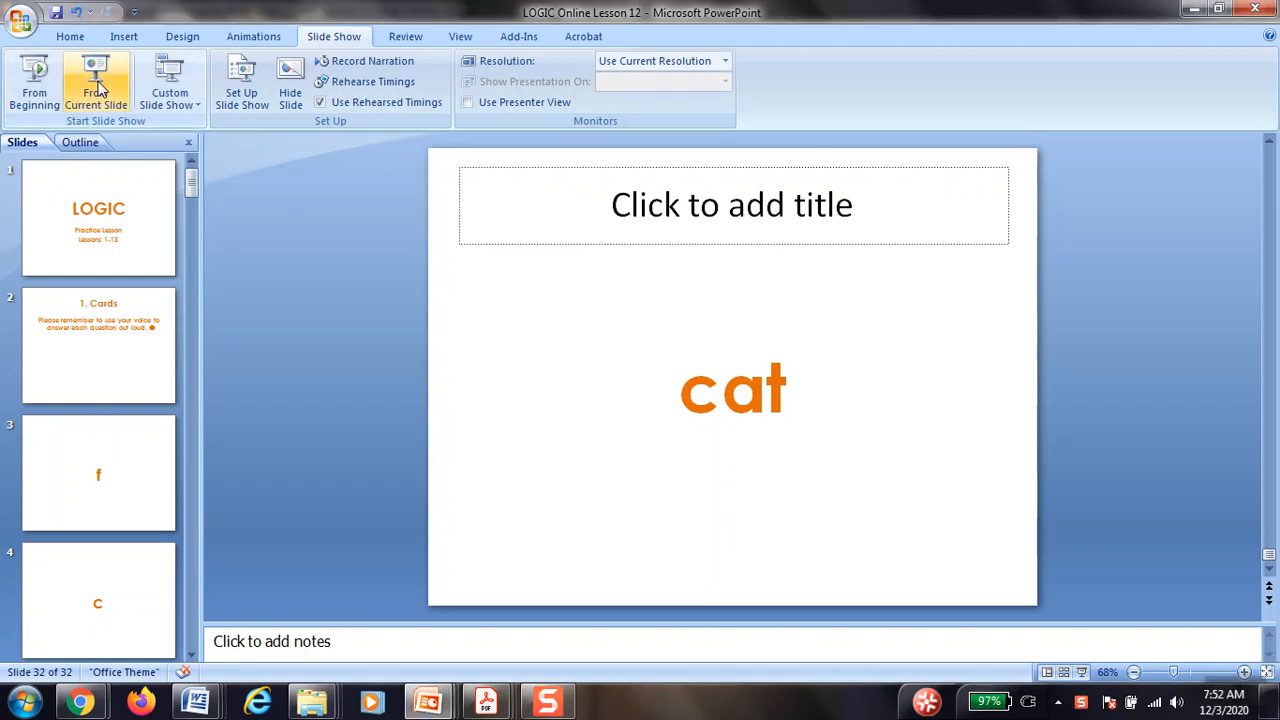
Step: Advance the slideshow to the slide showing the orange word 'fat'
left_click(96, 82)
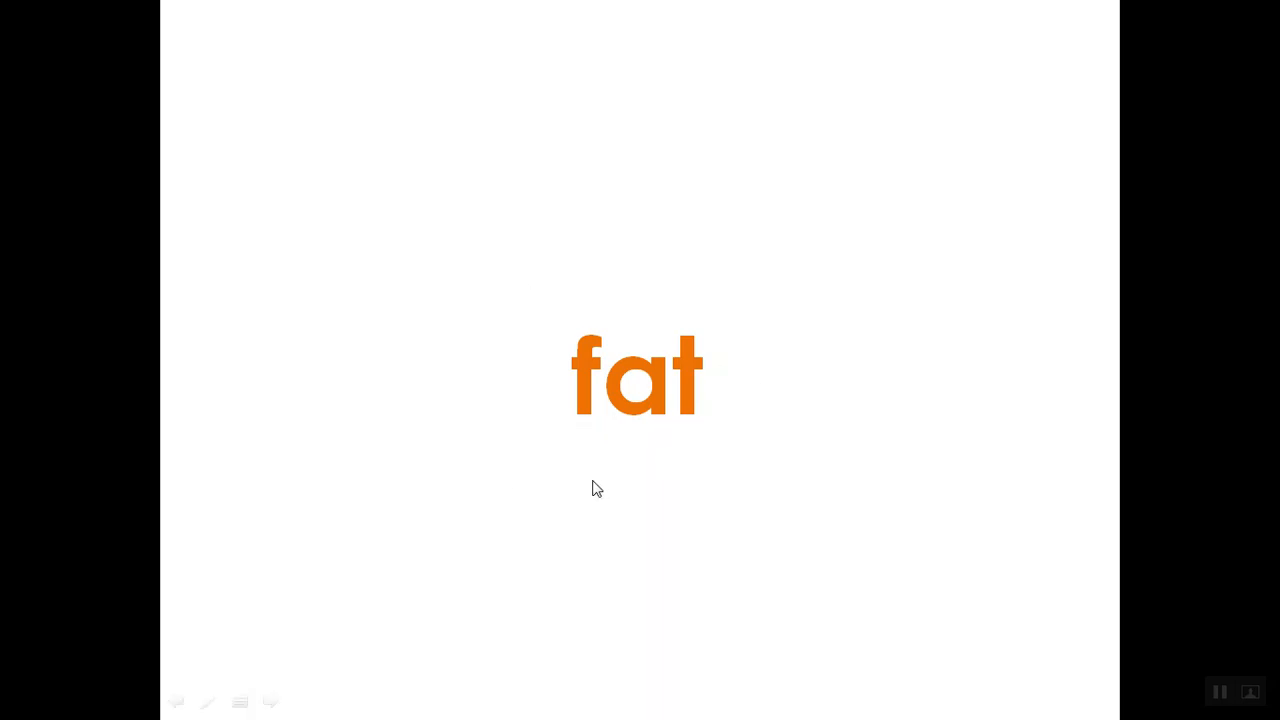